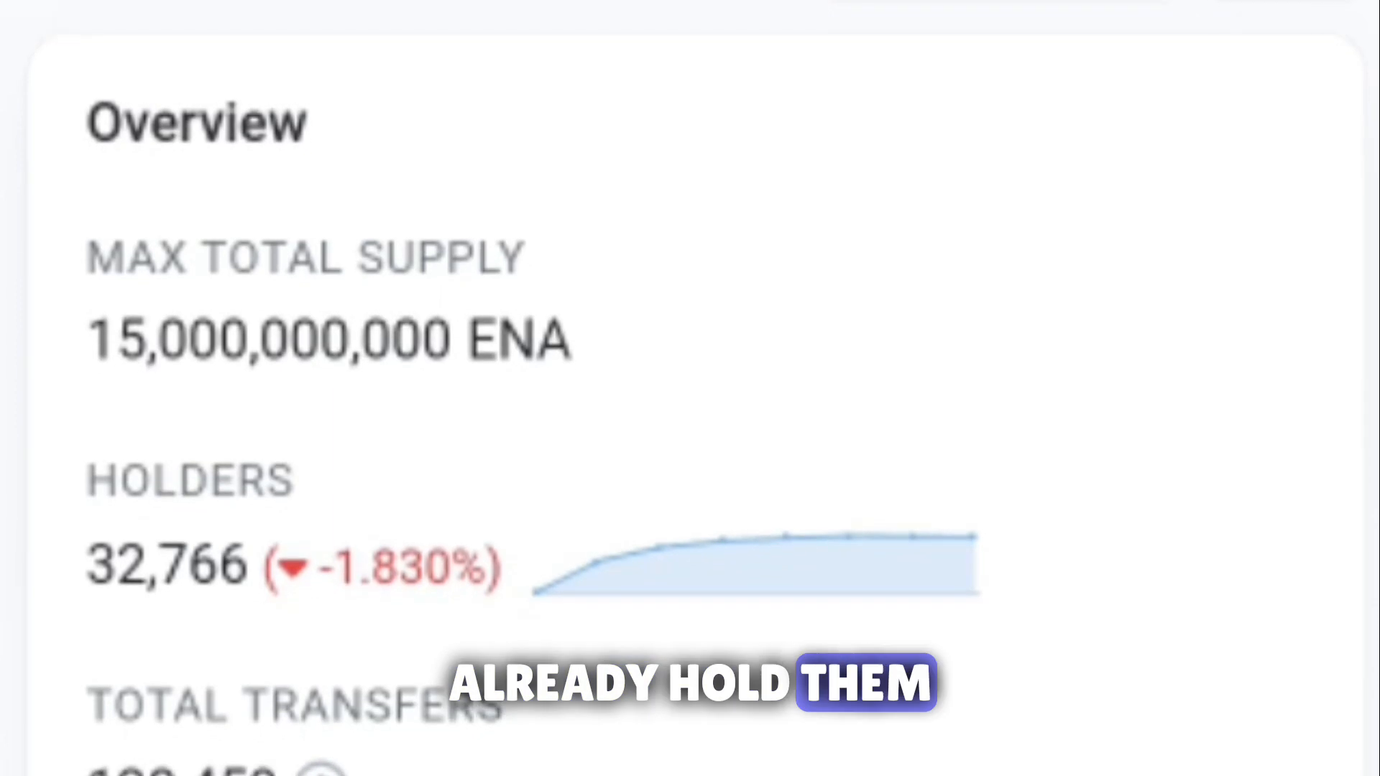
scroll("down", 3)
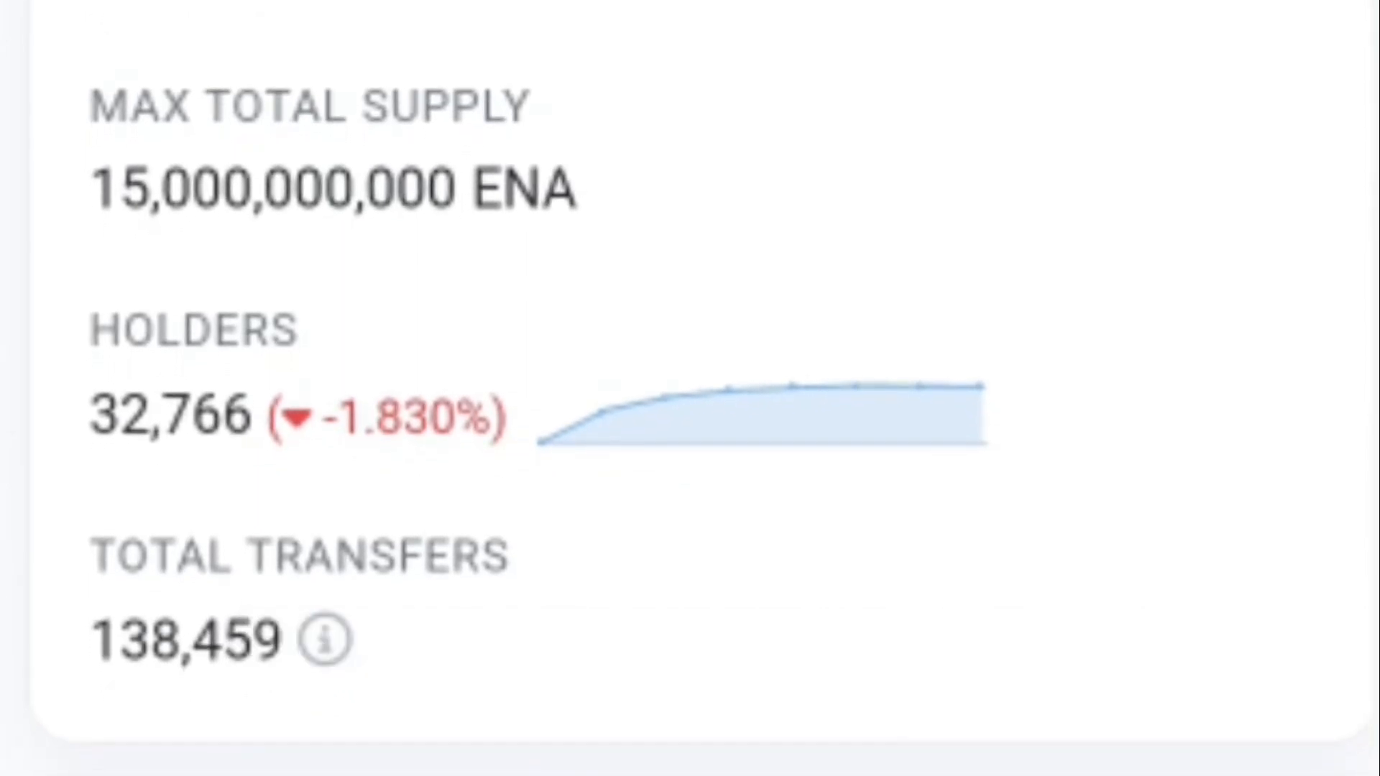
scroll("down", 3)
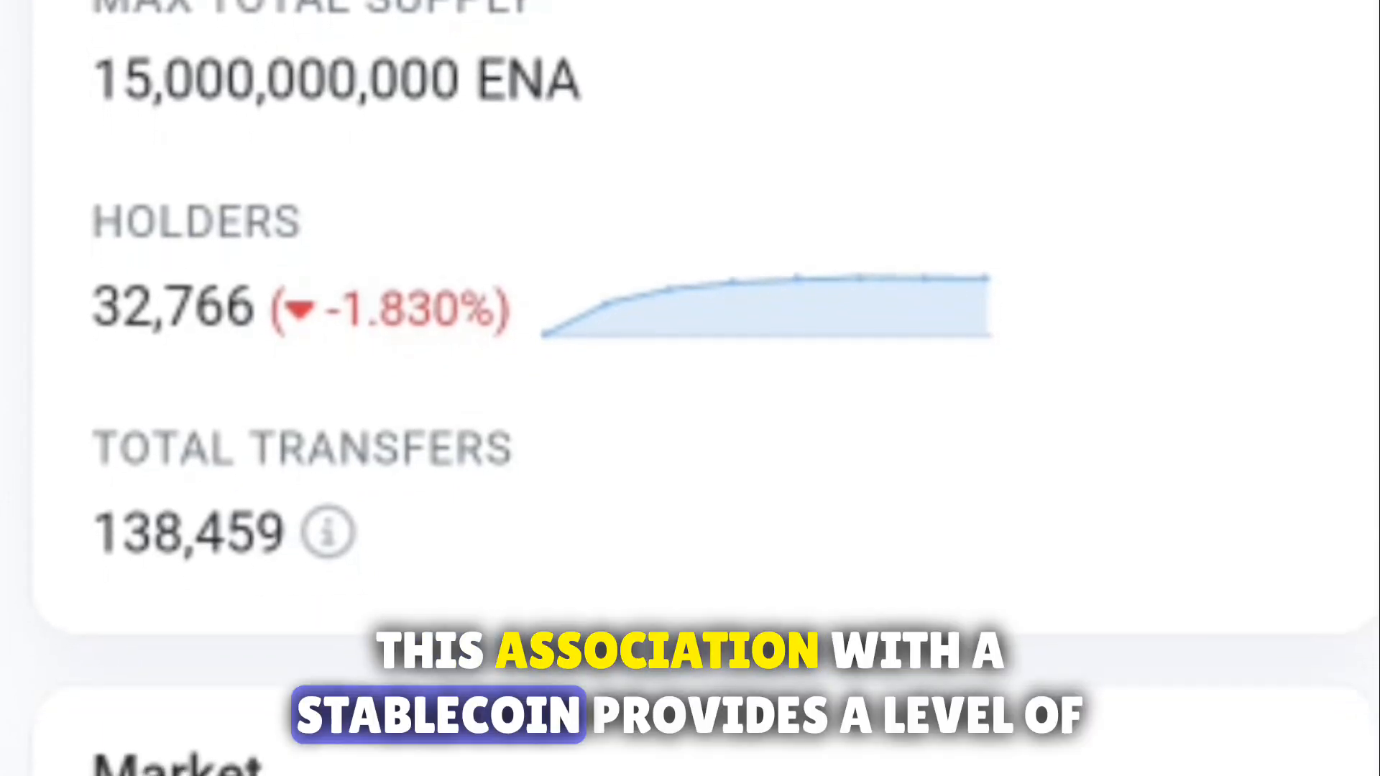
scroll("down", 3)
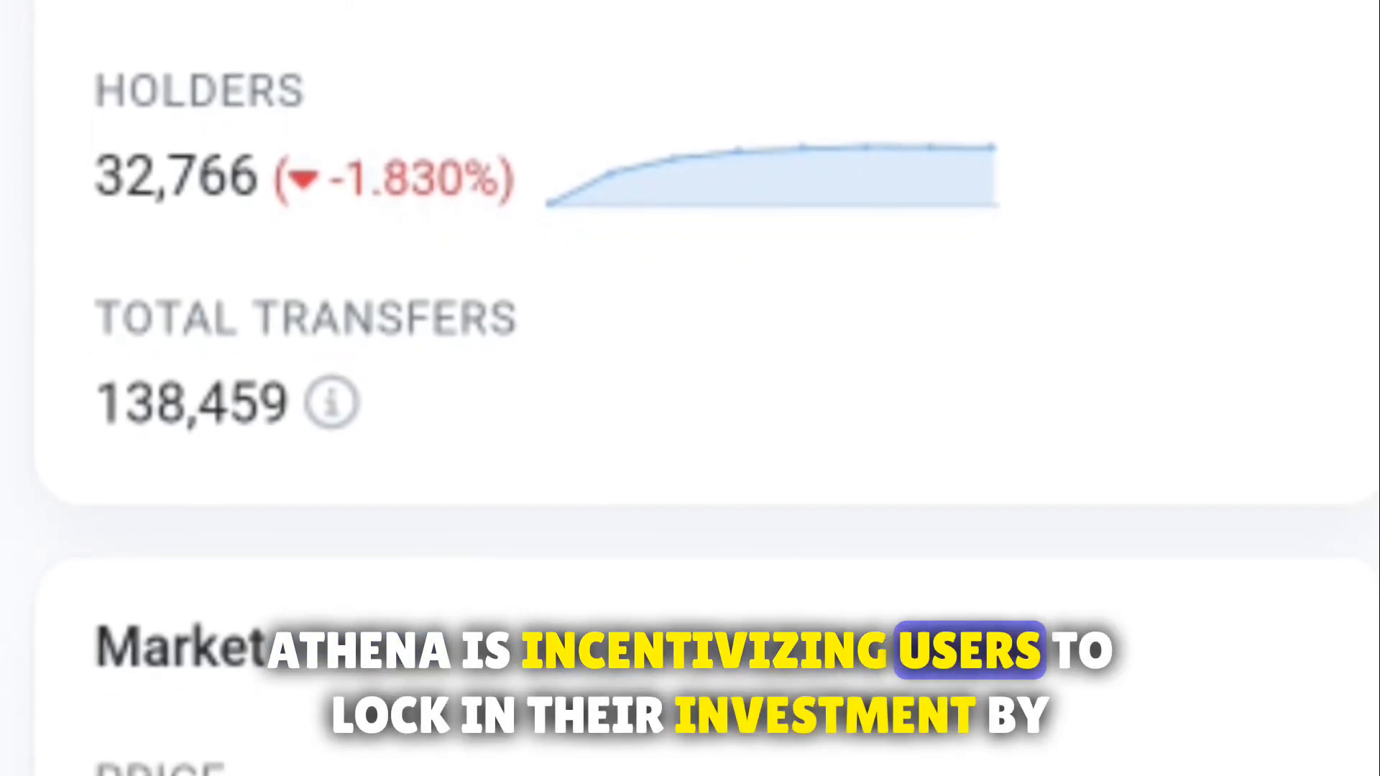
scroll("up", 3)
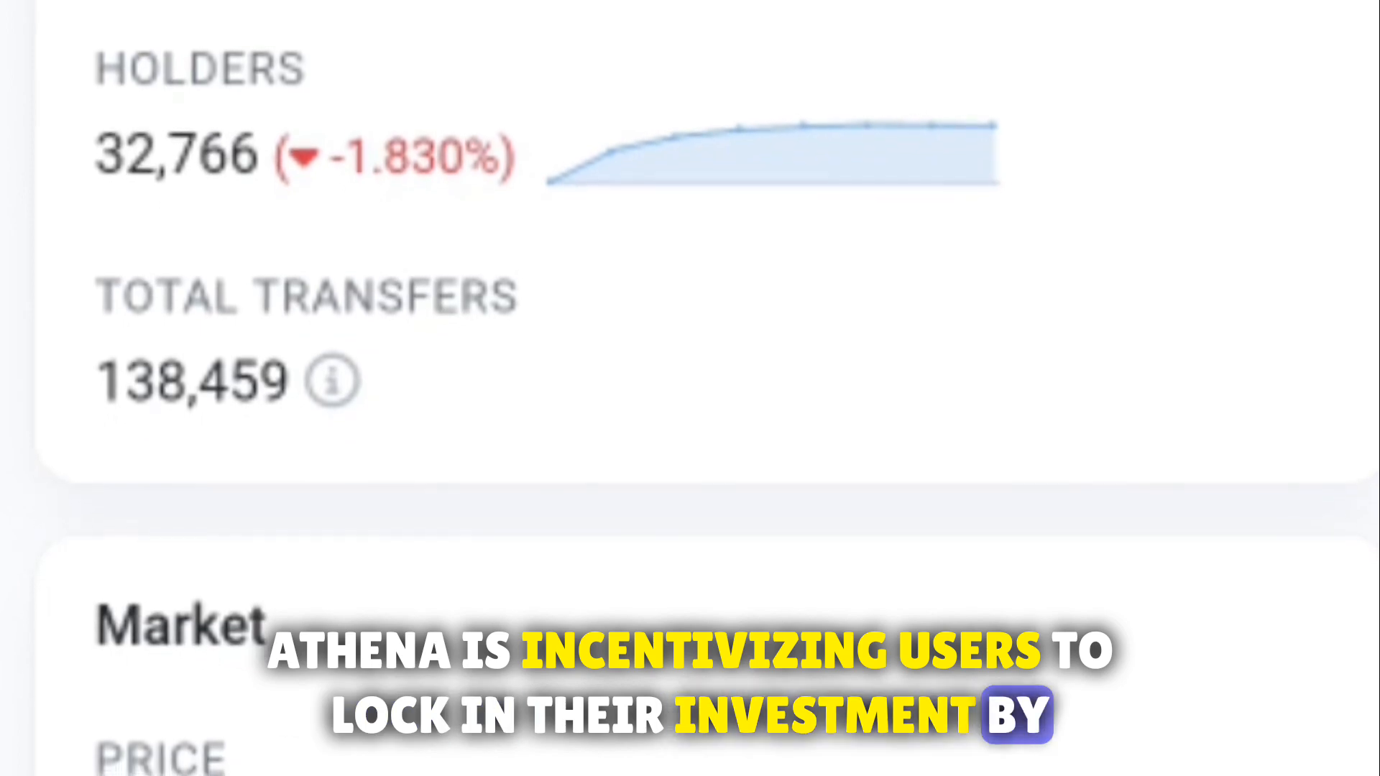
scroll("up", 3)
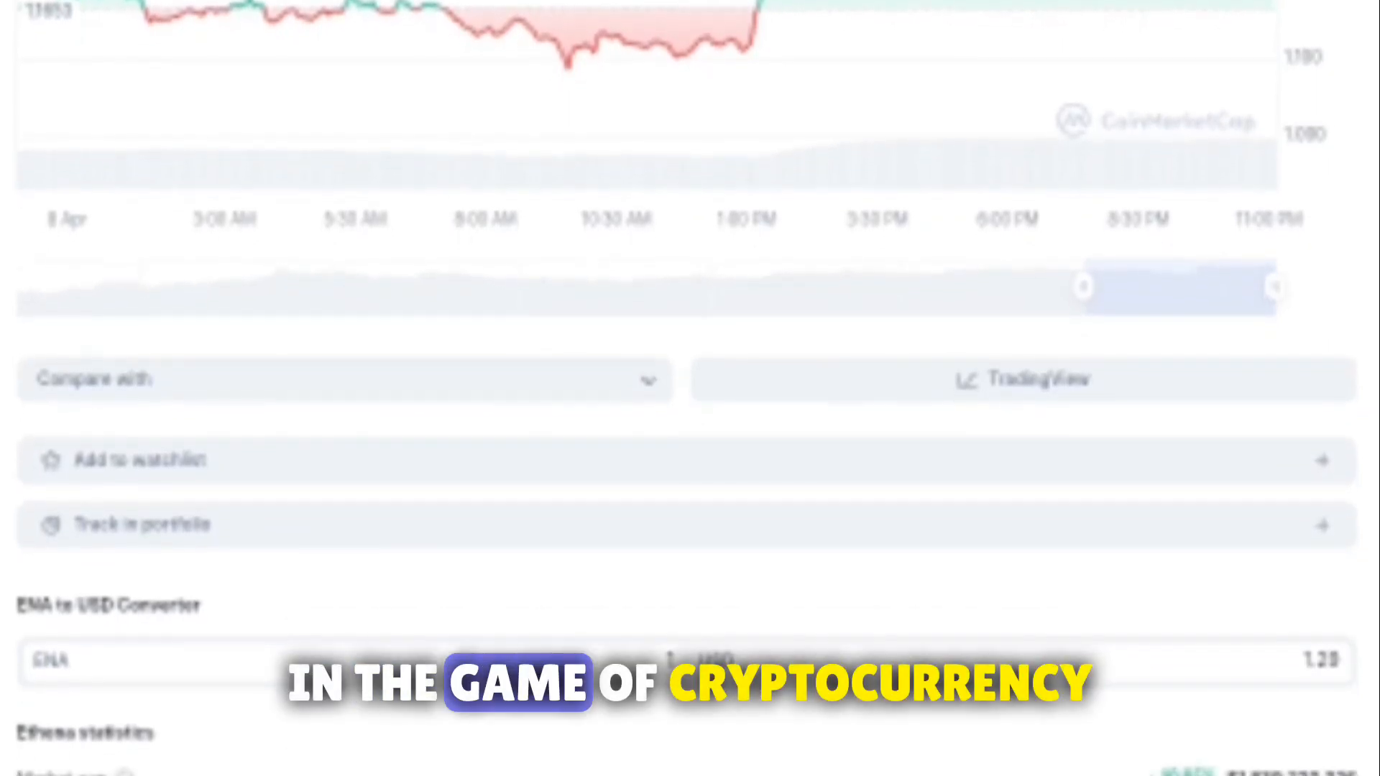
scroll("down", 3)
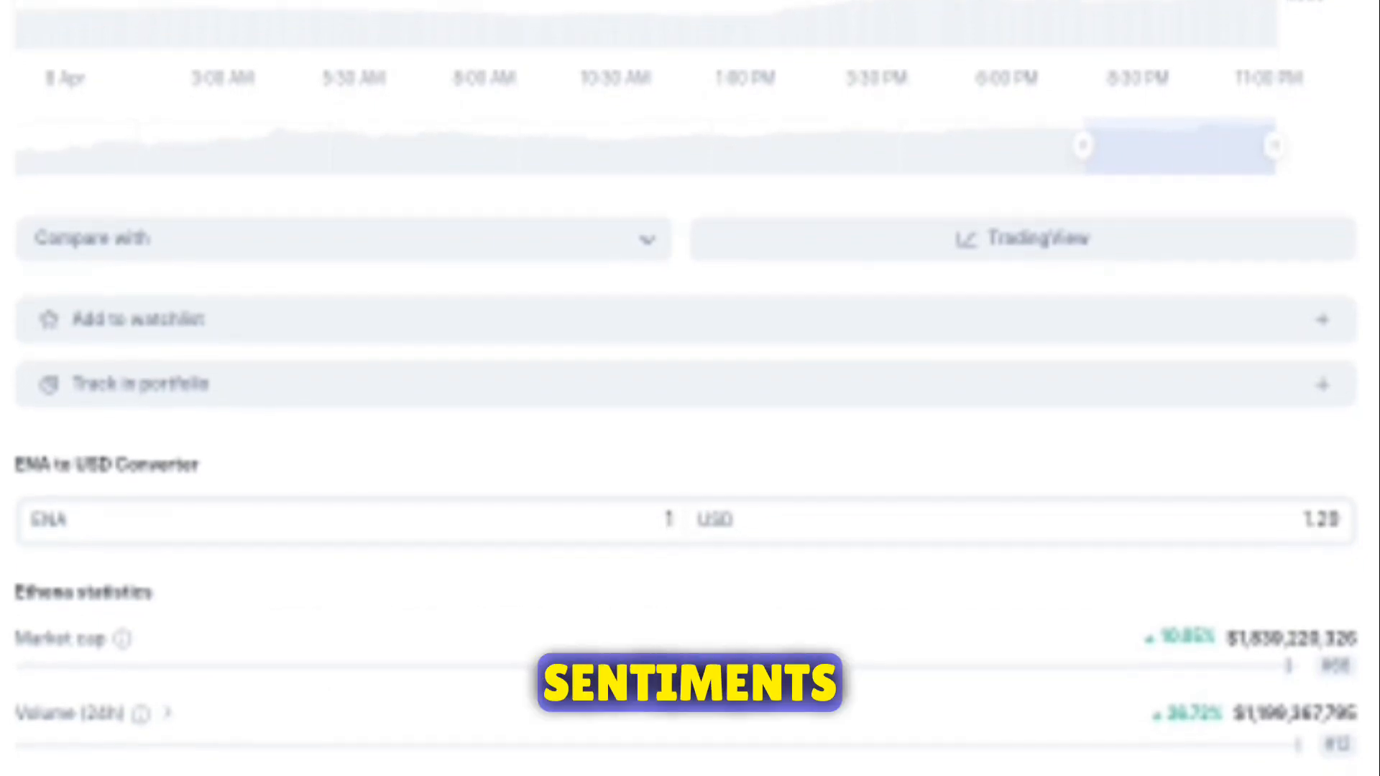
scroll("down", 3)
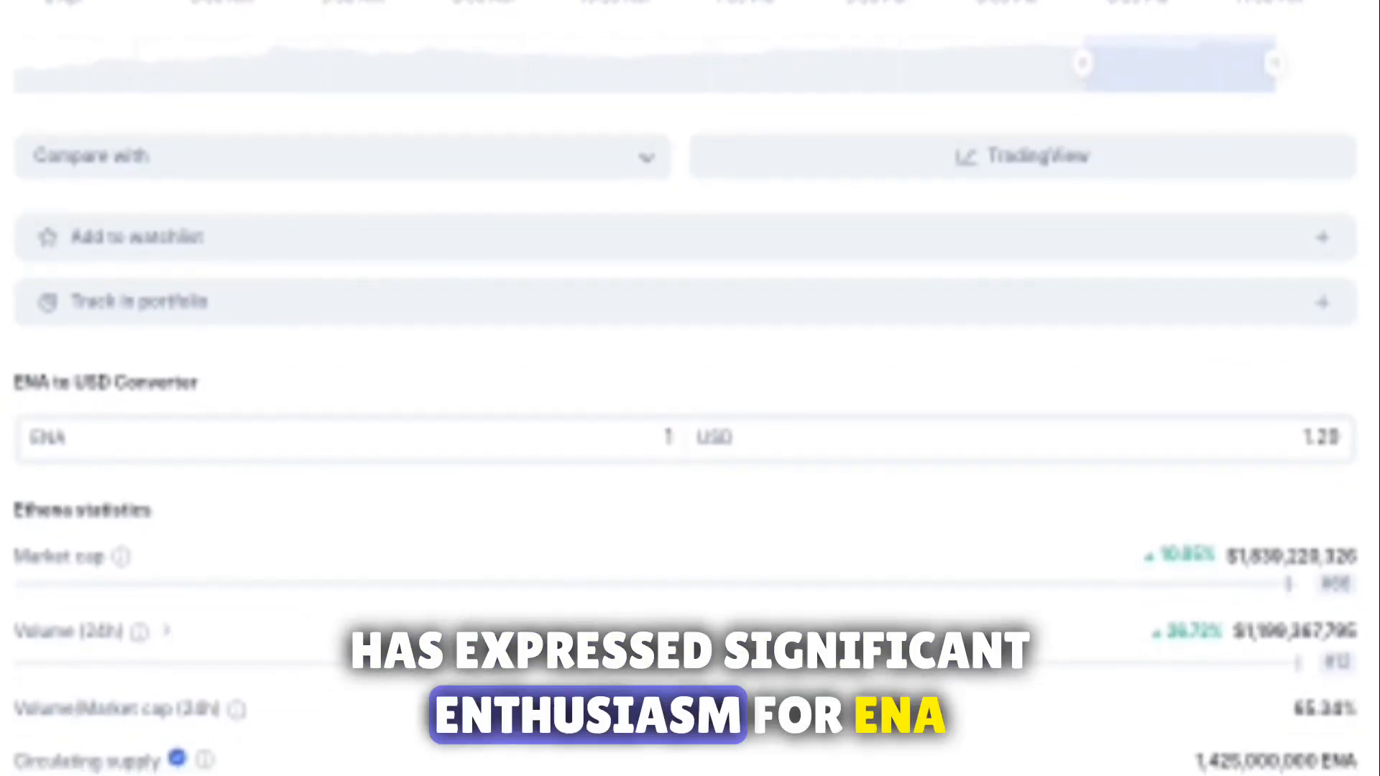
scroll("down", 3)
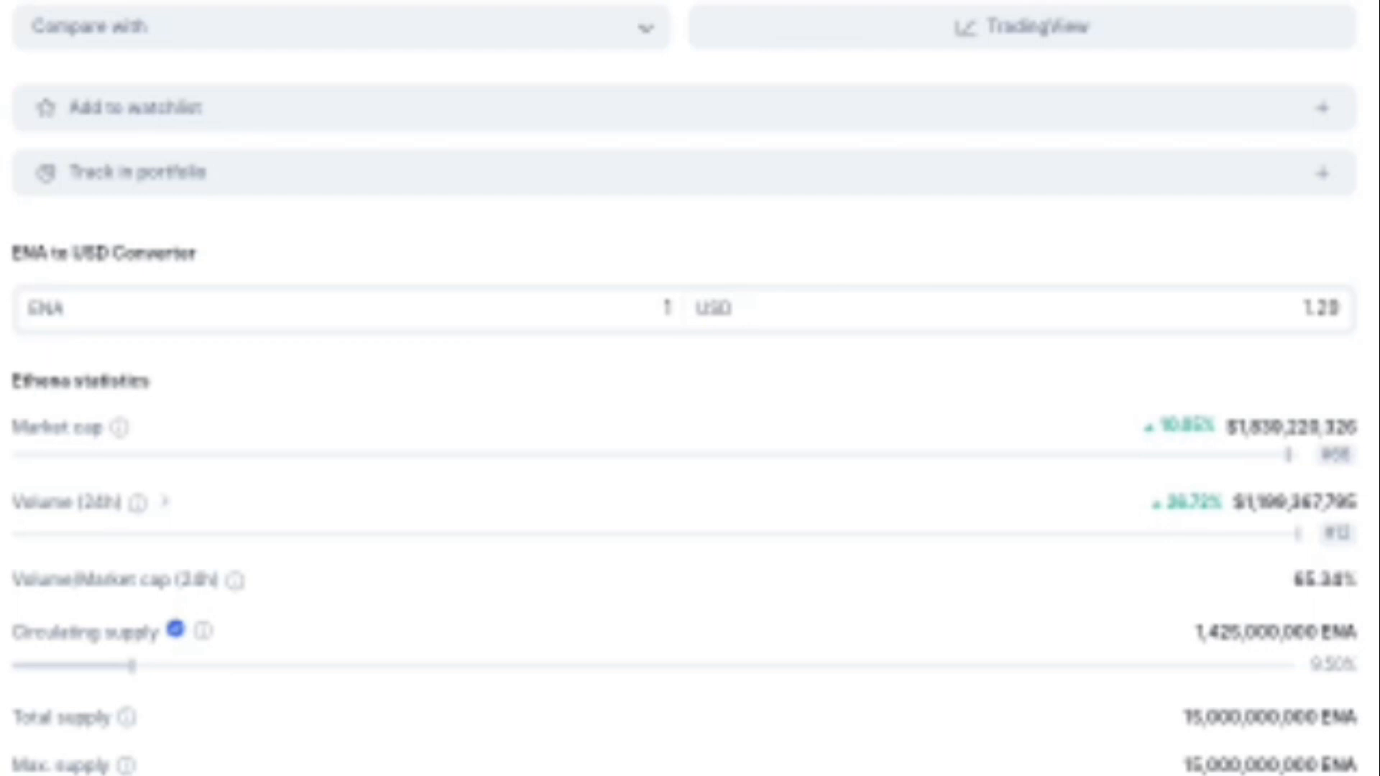
scroll("up", 3)
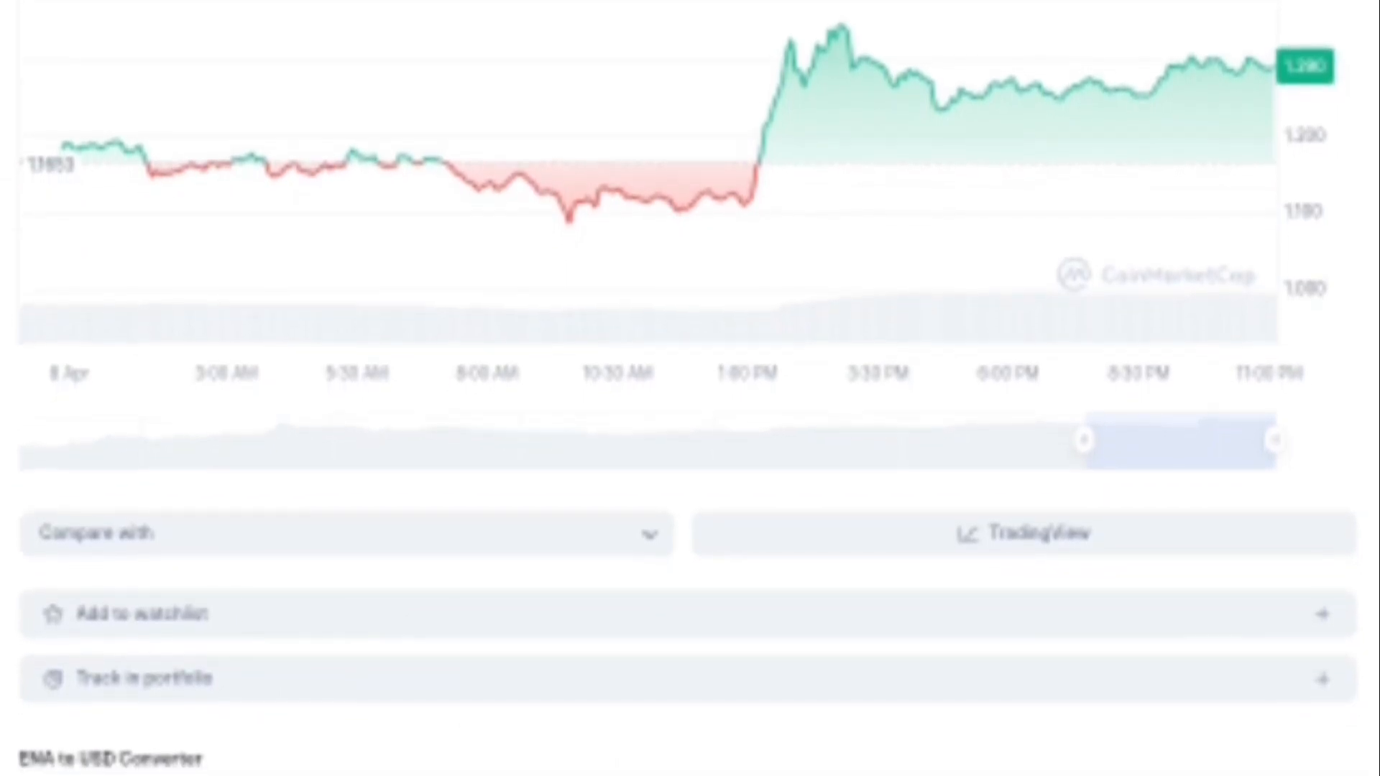
scroll("down", 3)
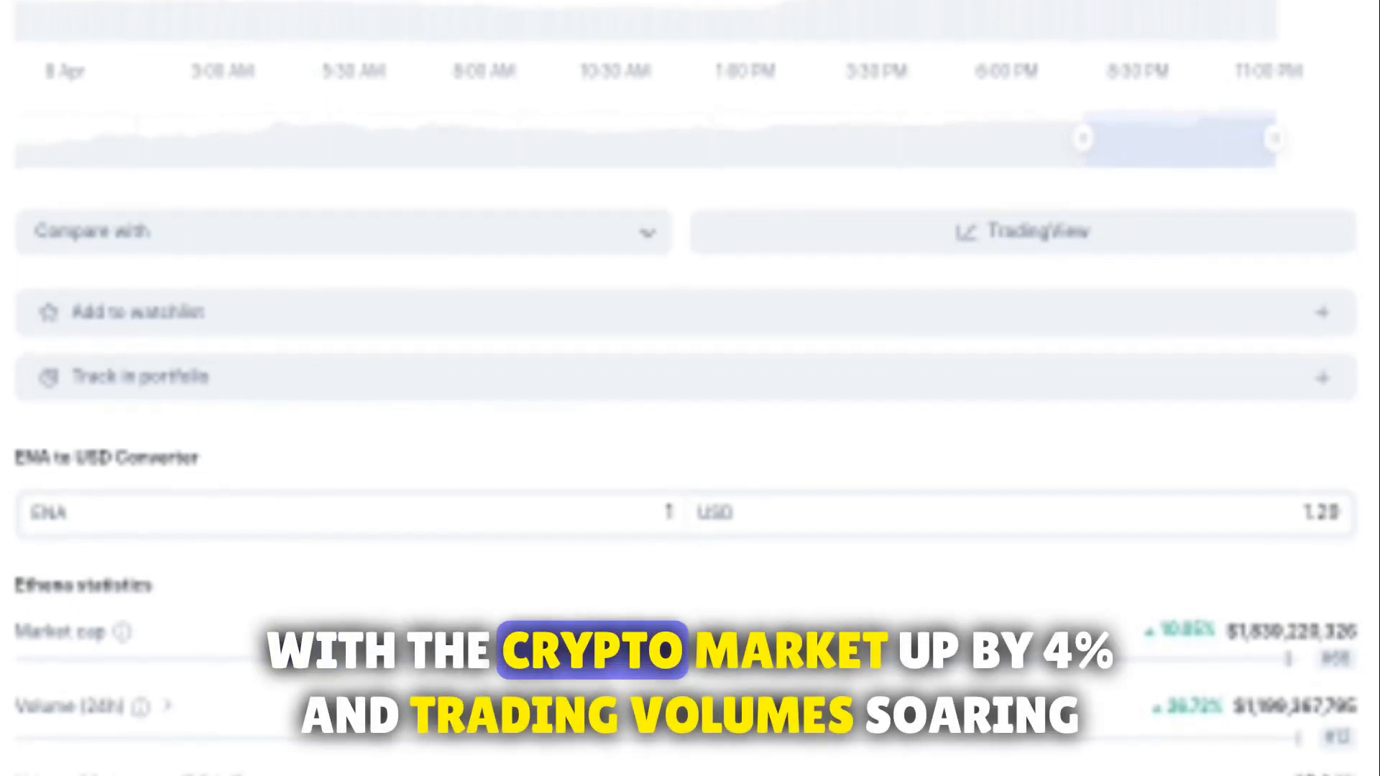
scroll("down", 3)
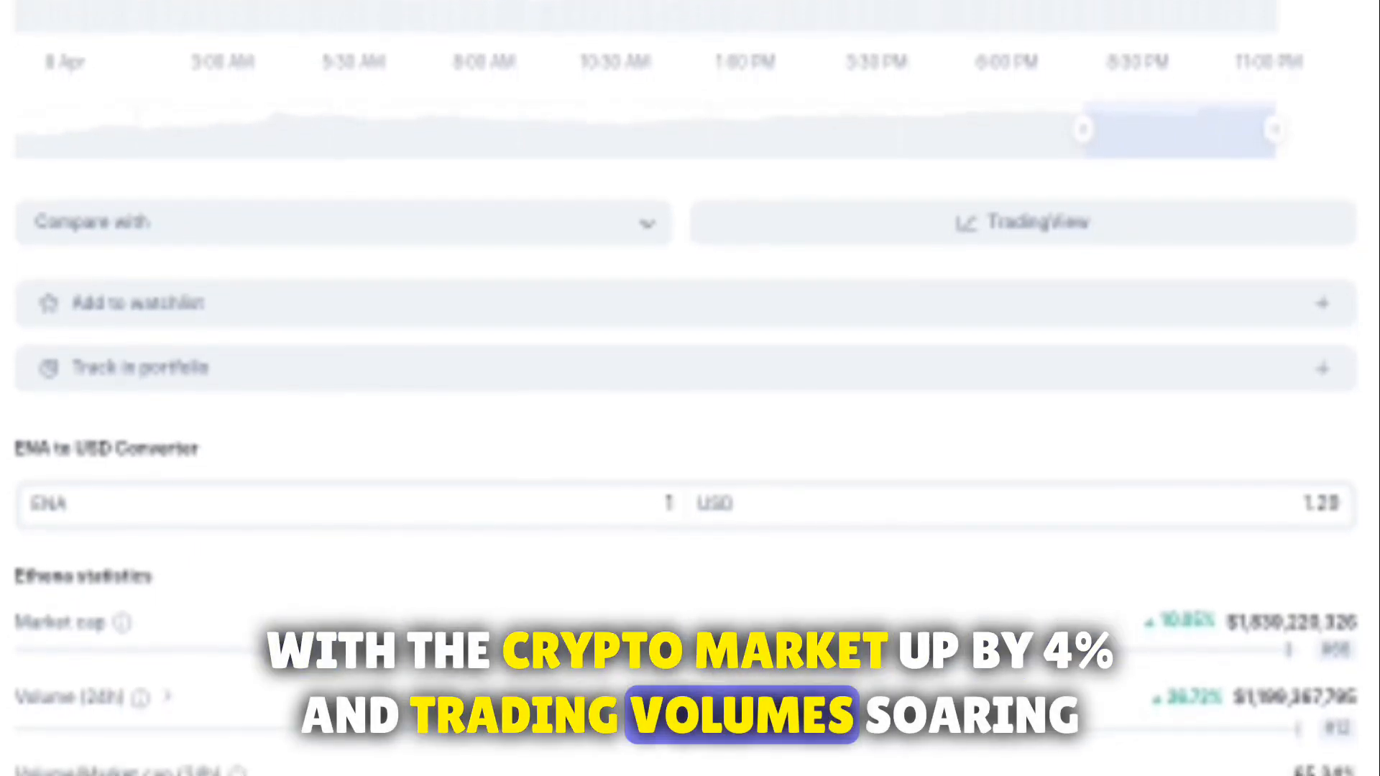